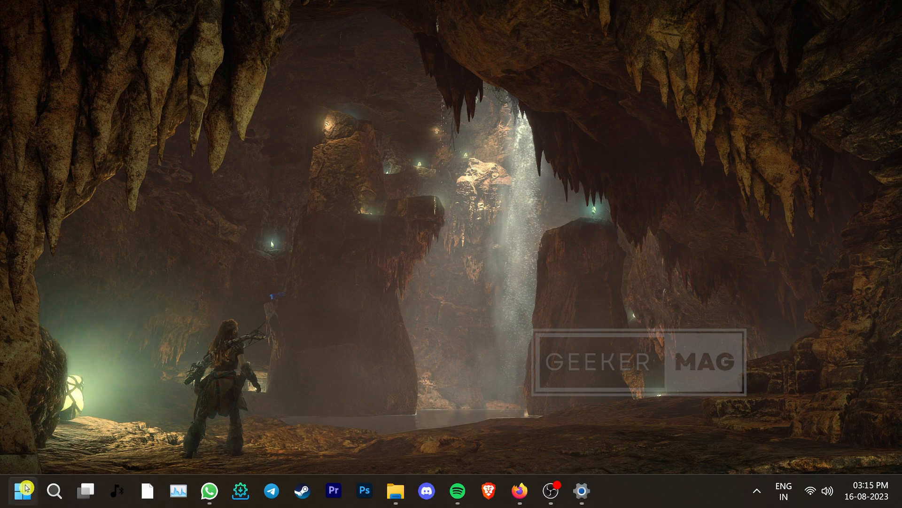
# Keep automatic time on in the UTC+05:30 Chennai, Kolkata, Mumbai, New Delhi zone, and sync now
pyautogui.click(582, 490)
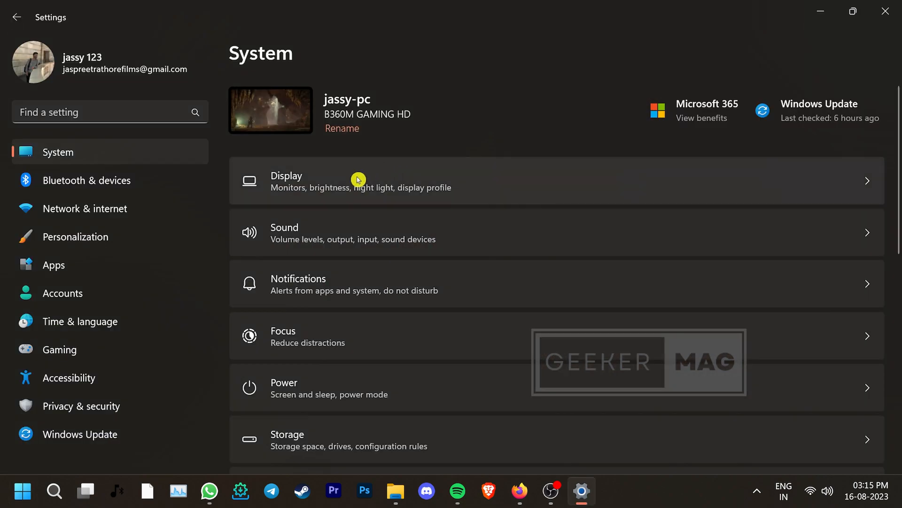
pyautogui.click(80, 321)
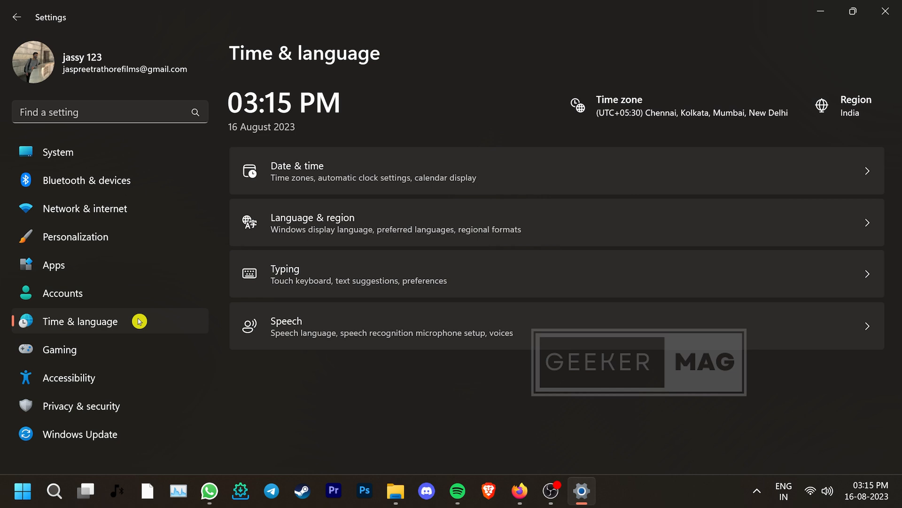
pyautogui.moveTo(534, 174)
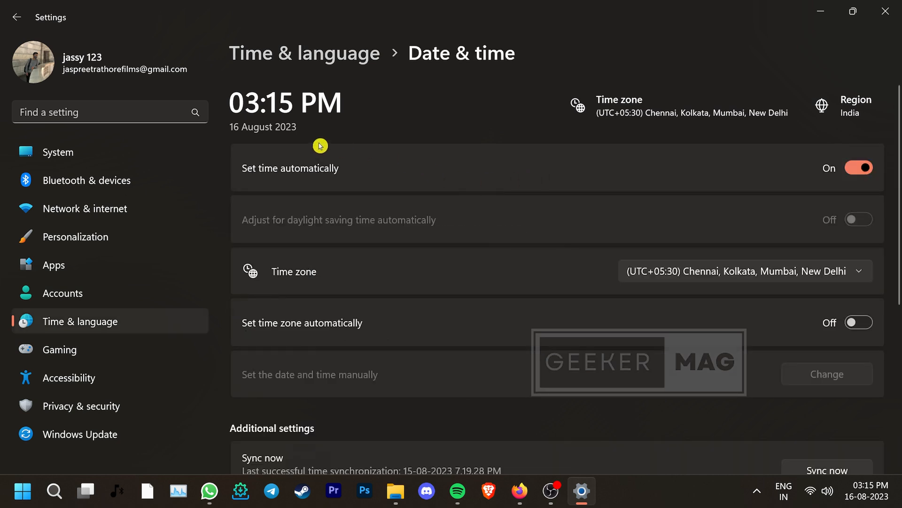
pyautogui.moveTo(390, 185)
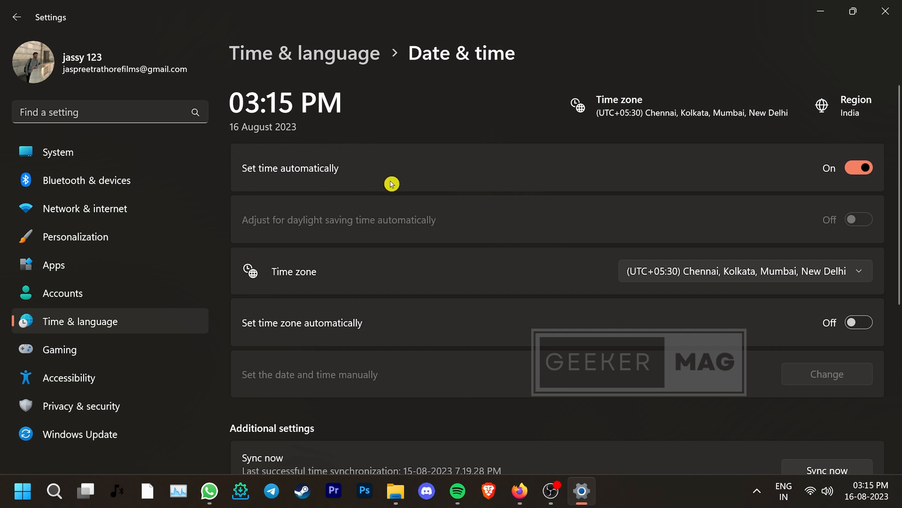
pyautogui.moveTo(843, 188)
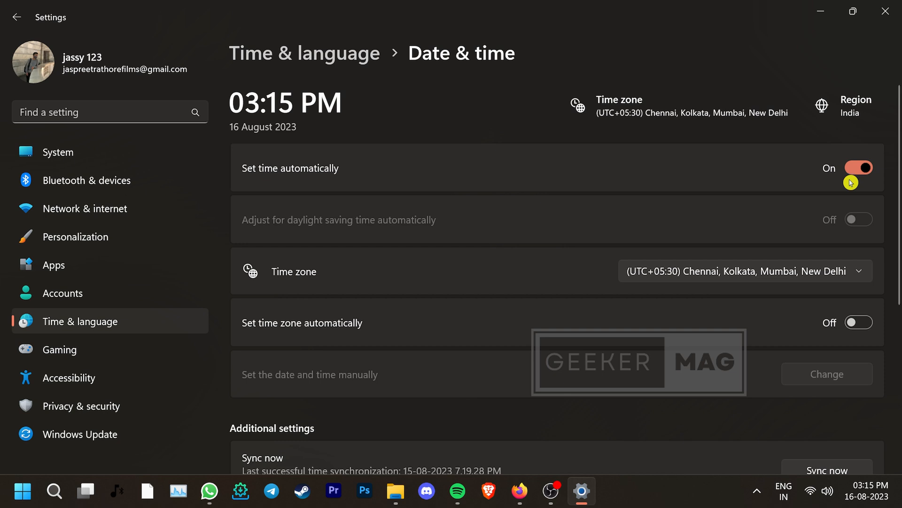
pyautogui.click(744, 271)
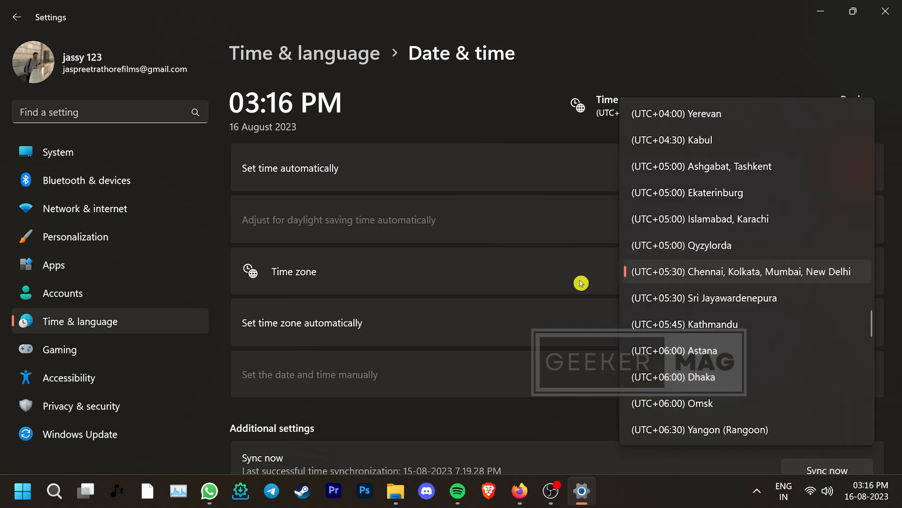
pyautogui.click(746, 271)
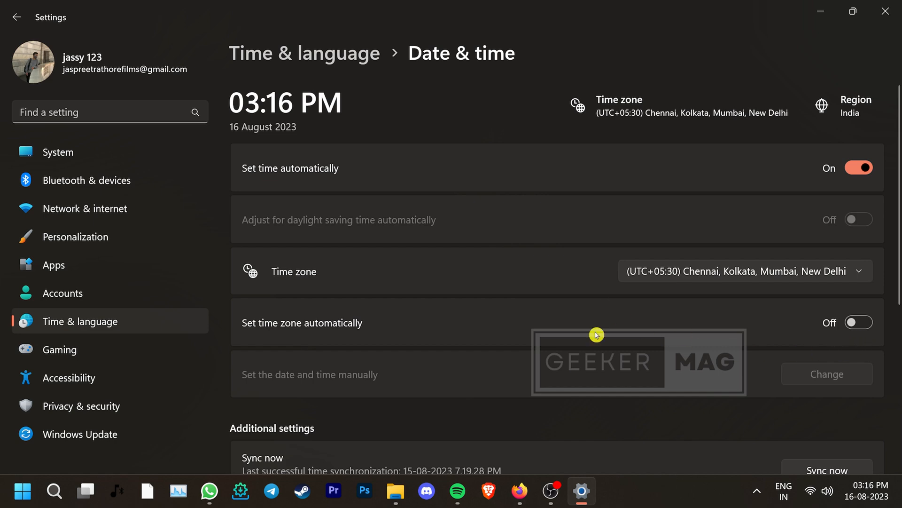
pyautogui.moveTo(320, 336)
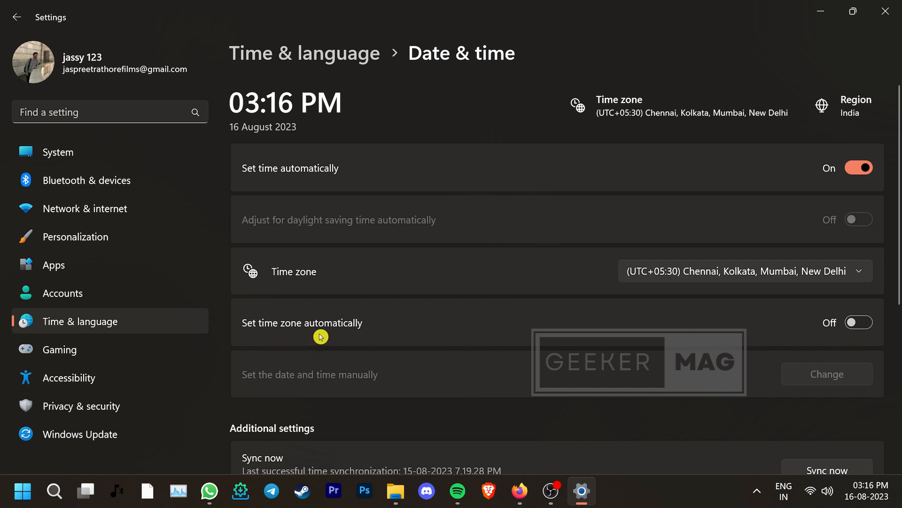
pyautogui.scroll(-3)
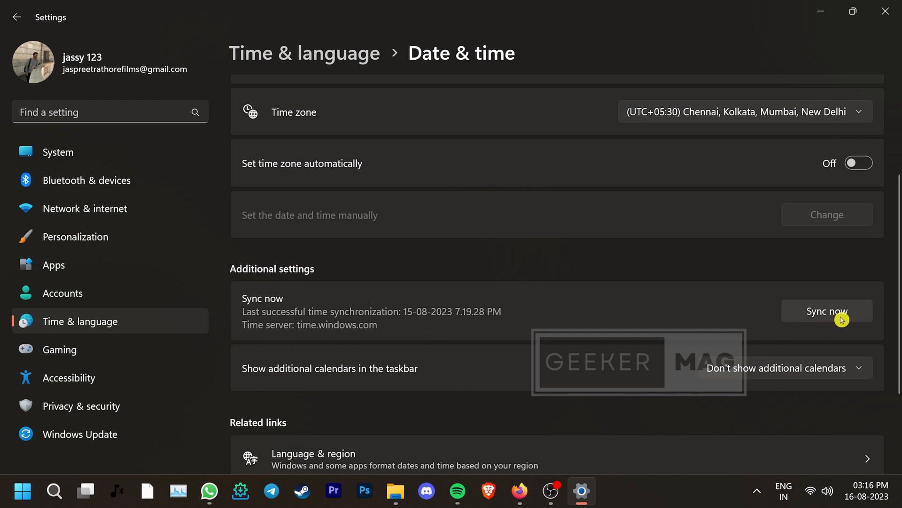
pyautogui.click(826, 311)
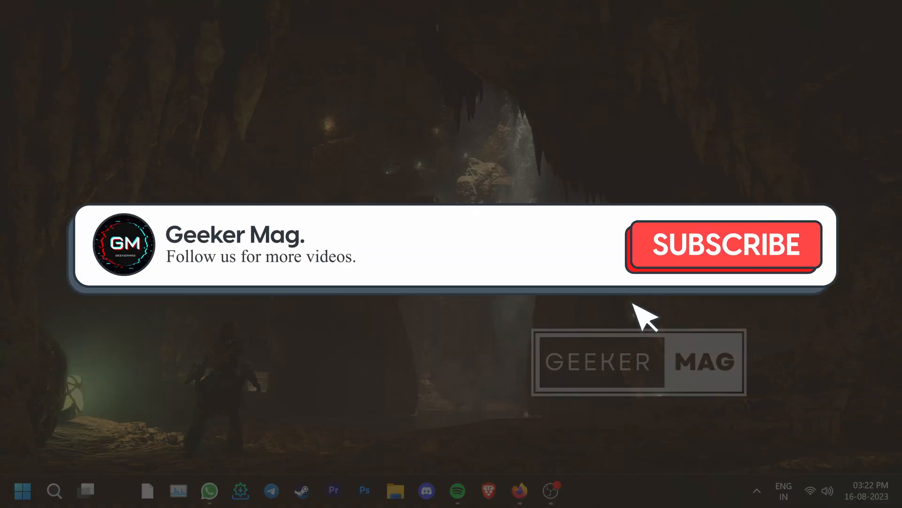
pyautogui.click(723, 244)
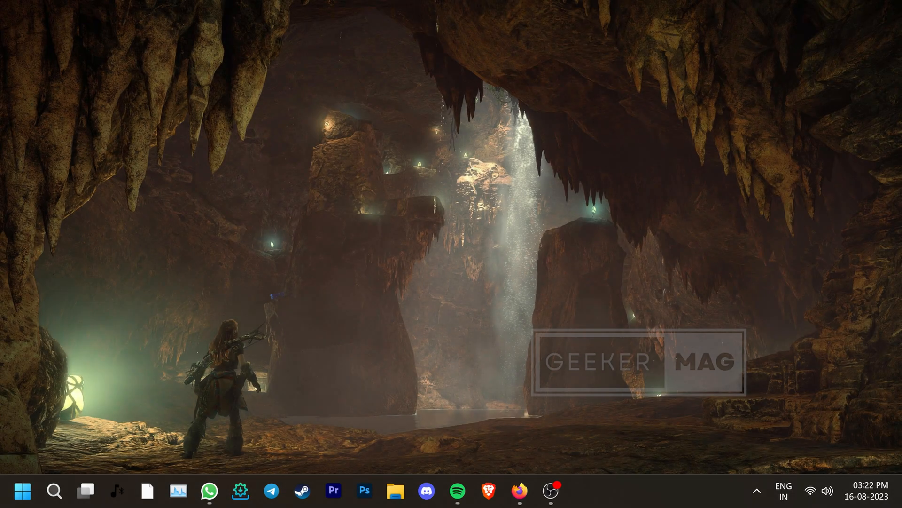
pyautogui.click(395, 490)
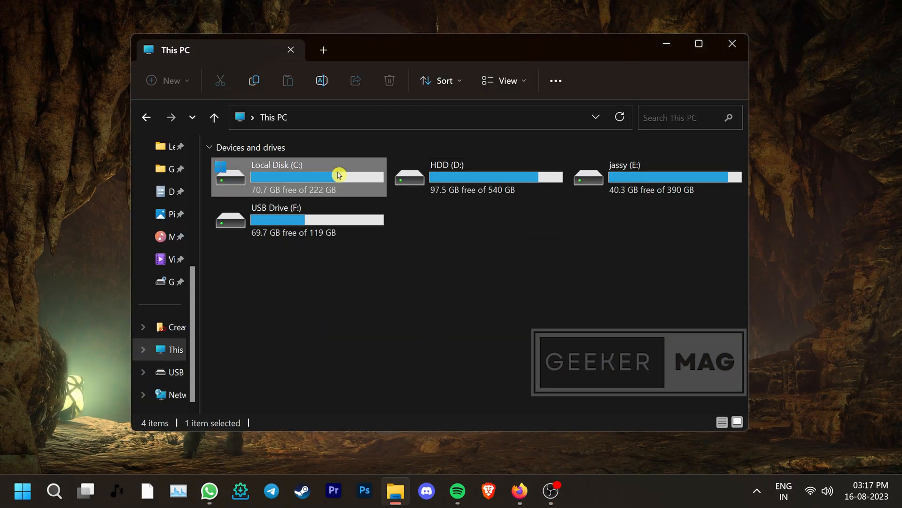
pyautogui.doubleClick(277, 175)
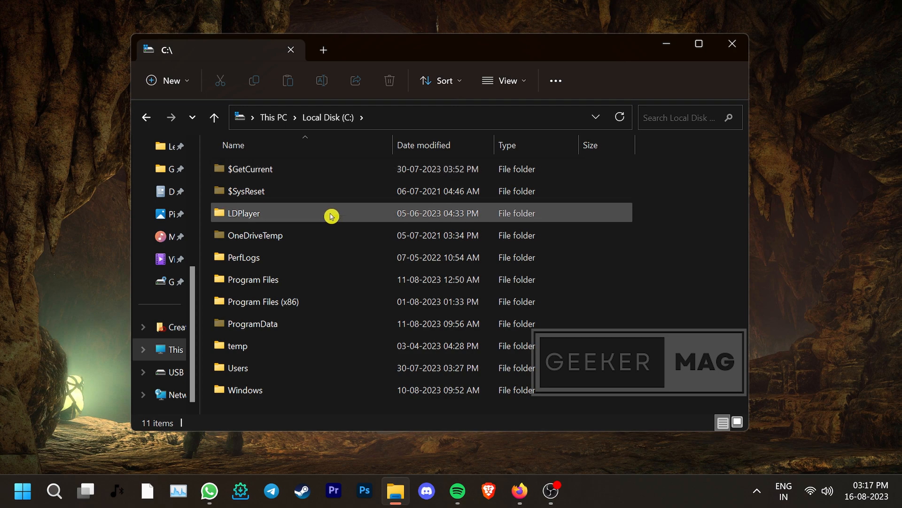
pyautogui.doubleClick(238, 367)
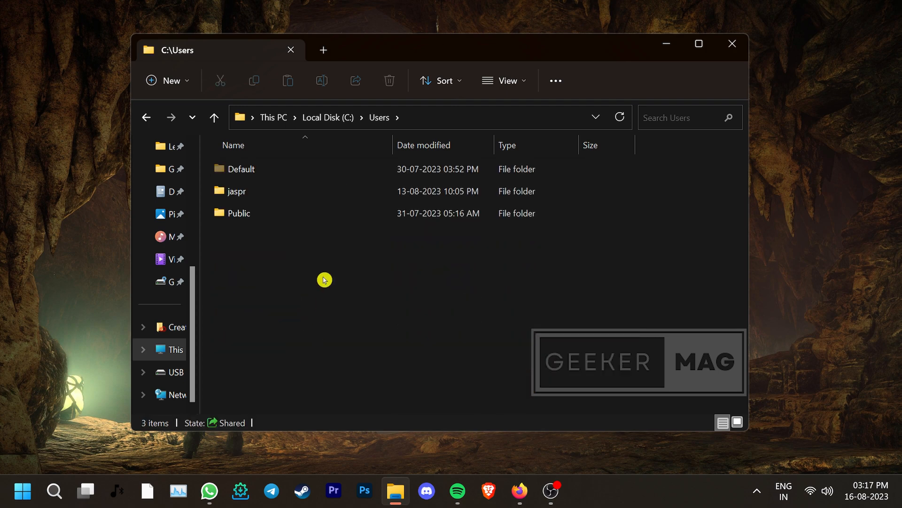
pyautogui.doubleClick(236, 191)
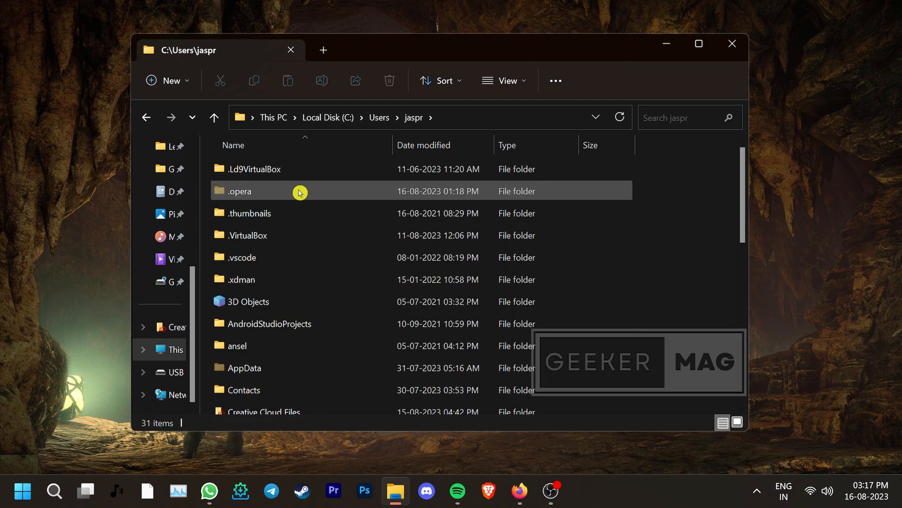
pyautogui.scroll(-3)
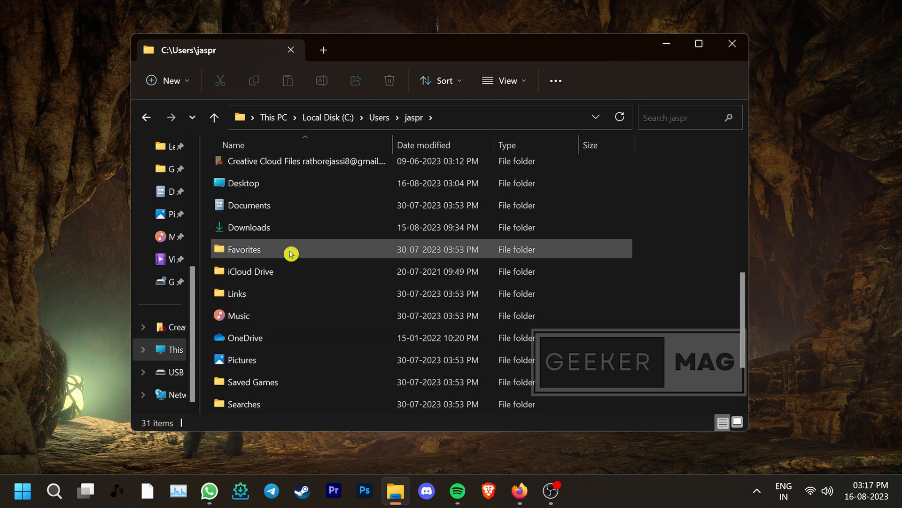
pyautogui.moveTo(306, 207)
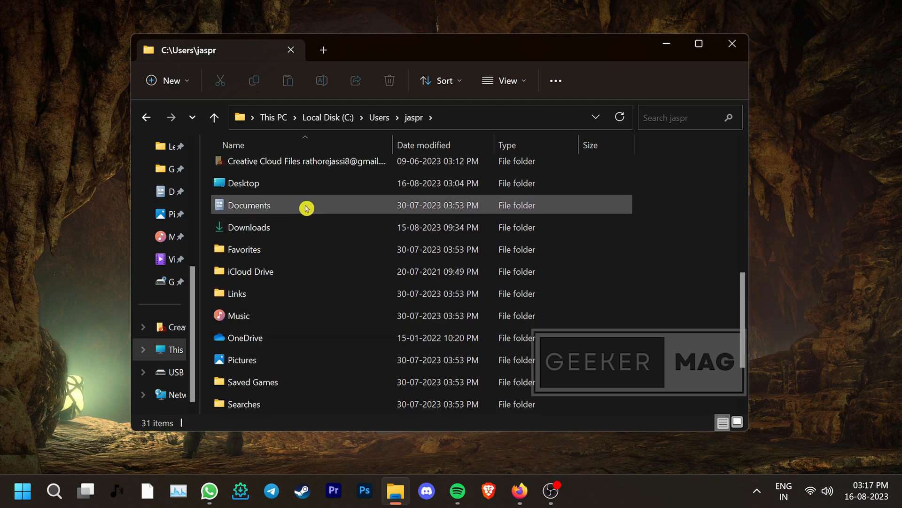
pyautogui.click(248, 205)
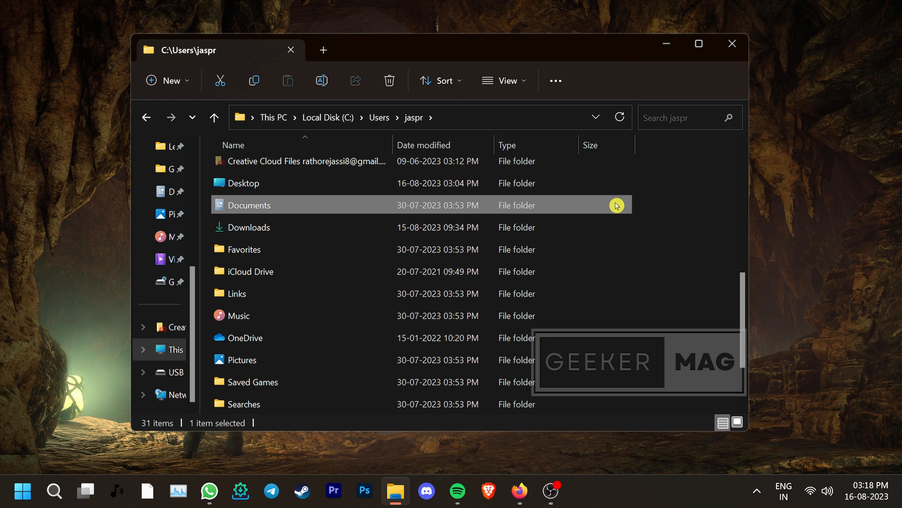
pyautogui.moveTo(588, 205)
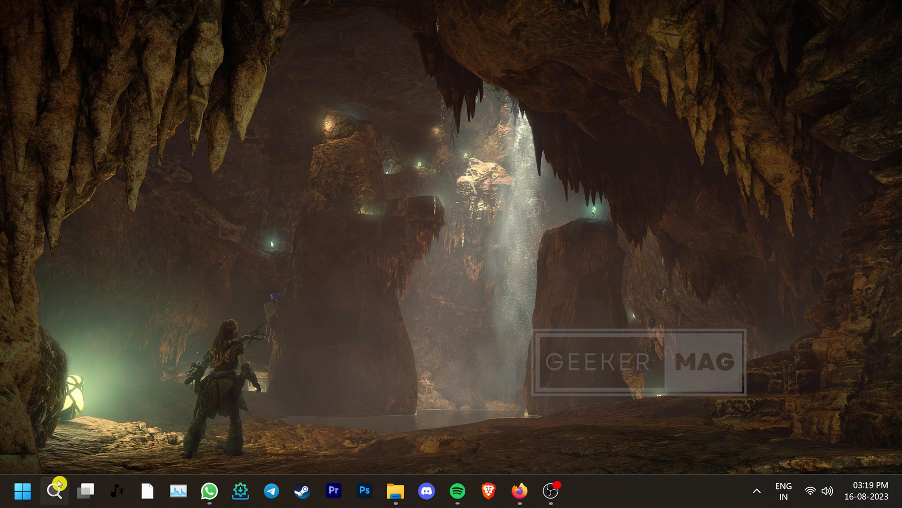
# Start an administrator Command Prompt and enter attrib +r -s -h %USERPROFILE%\Documents /S /D
pyautogui.write('cmd')
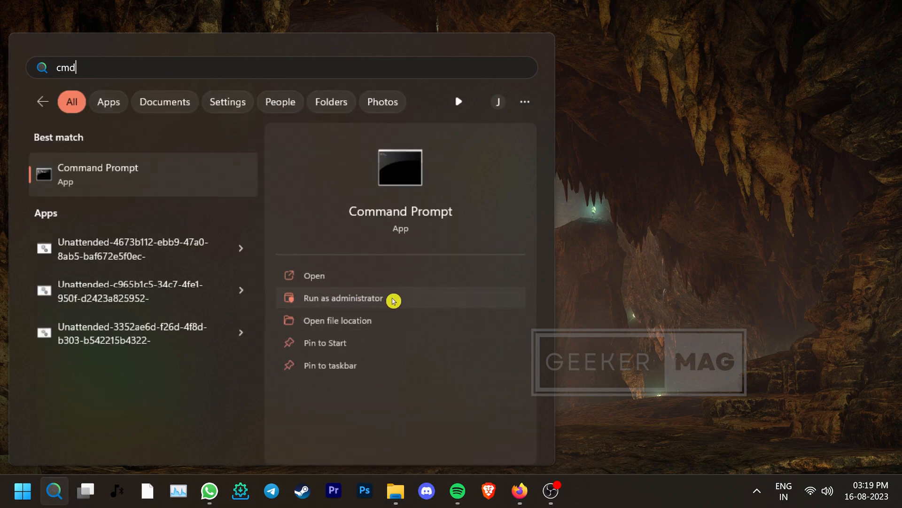
pyautogui.click(343, 298)
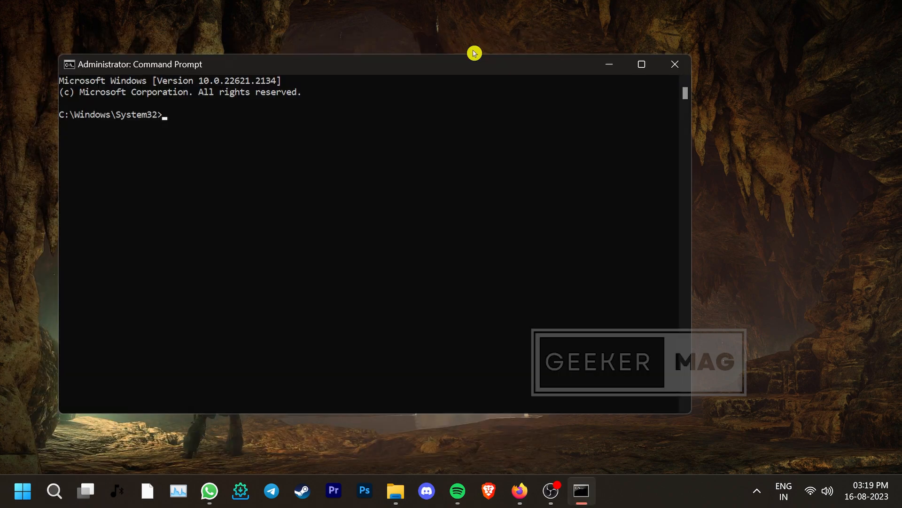
pyautogui.write('attrib +r -s -h %USERPROFILE%\\Documents /S /D')
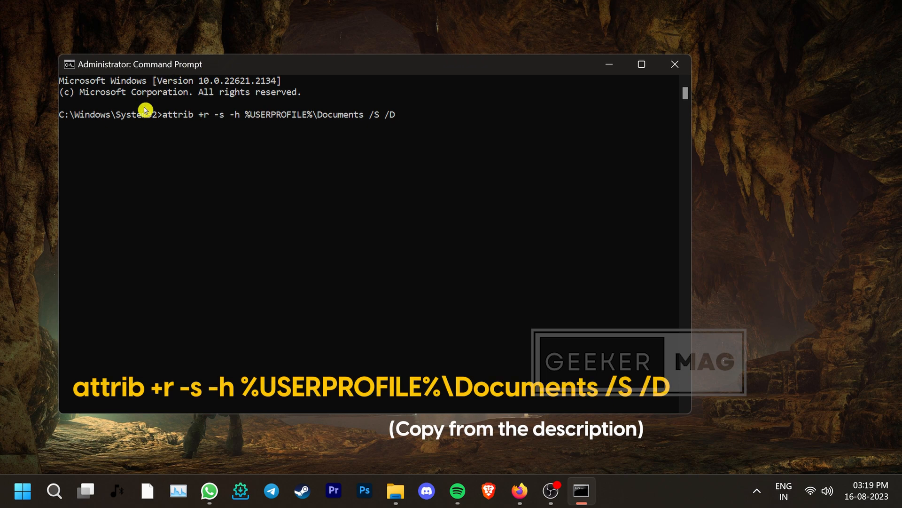
pyautogui.moveTo(166, 132)
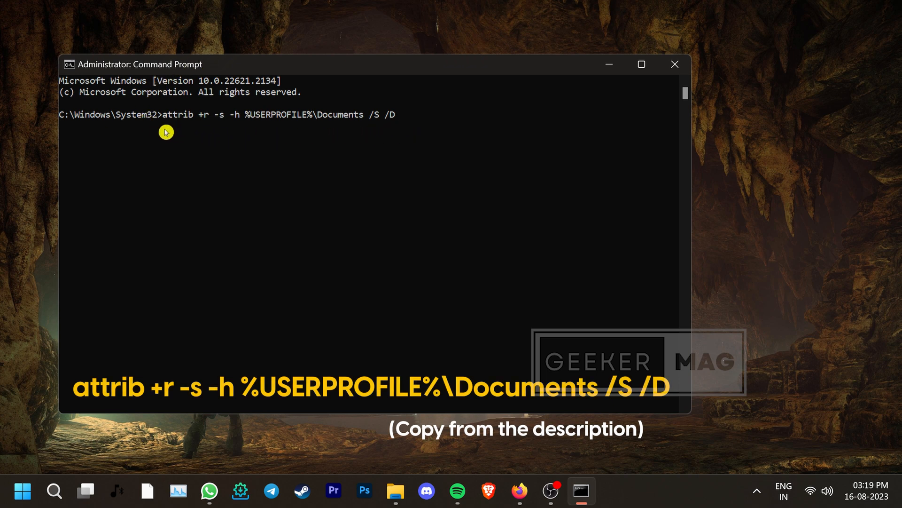
pyautogui.moveTo(381, 136)
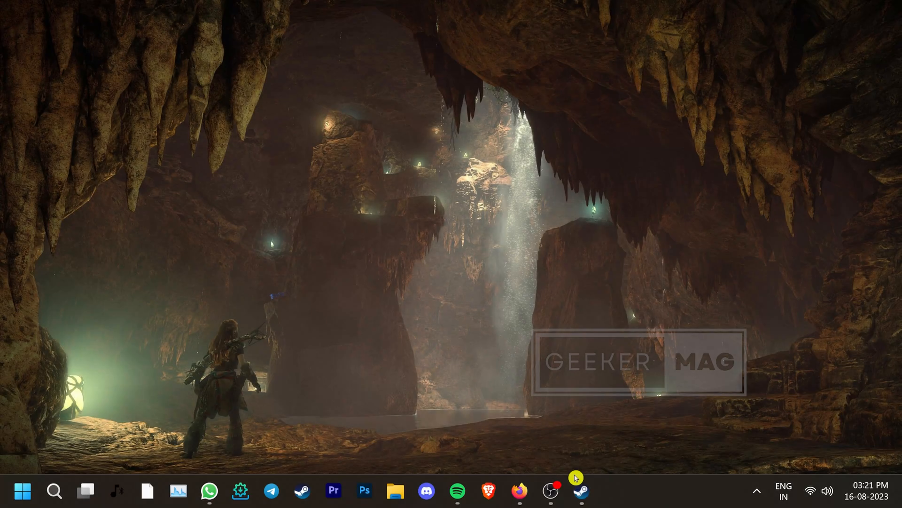
# Show the Installed Files page of Grand Theft Auto V's Properties from the Steam Library
pyautogui.click(582, 491)
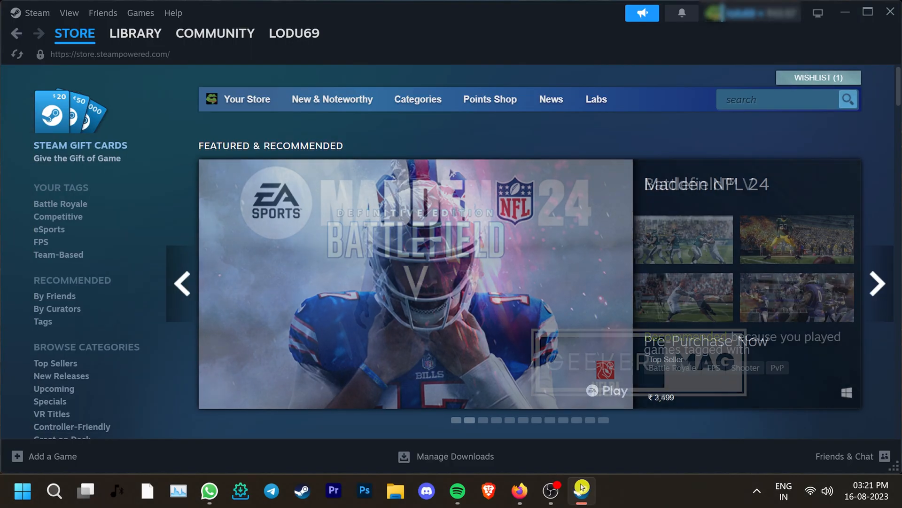
pyautogui.click(136, 33)
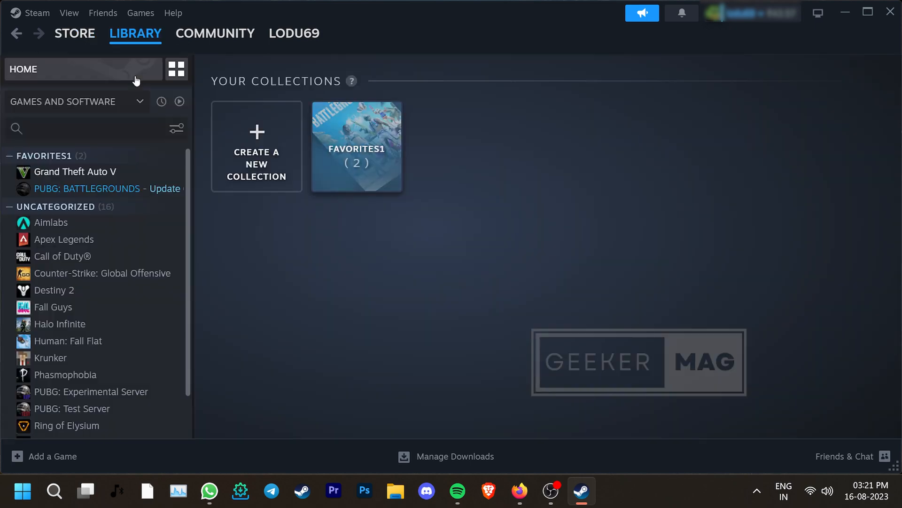
pyautogui.click(74, 171)
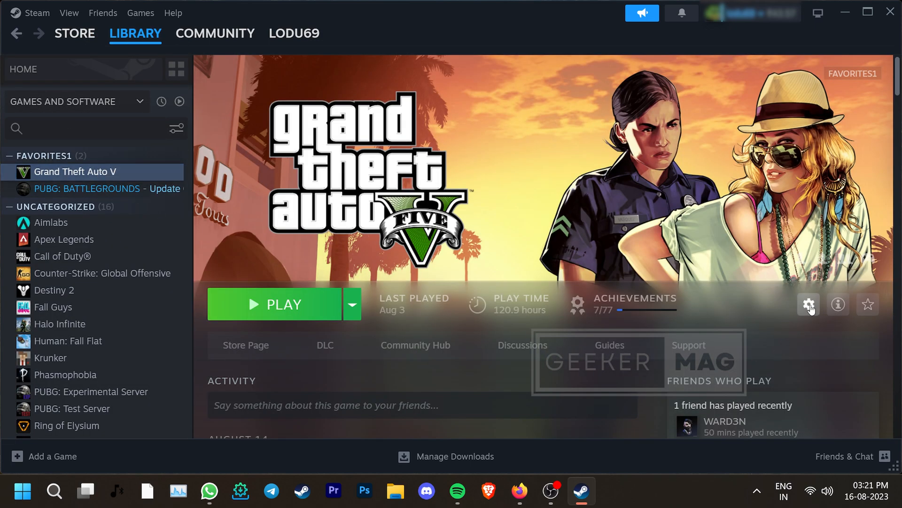
pyautogui.click(809, 304)
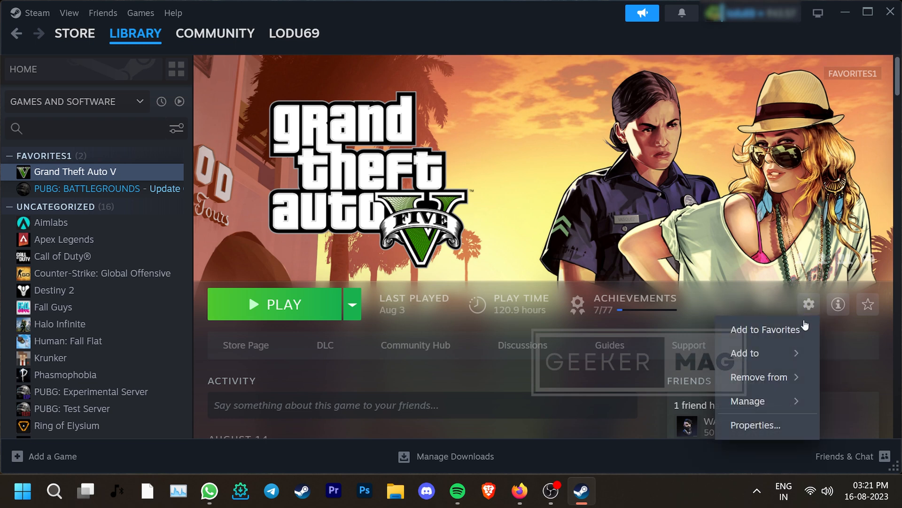
pyautogui.click(756, 424)
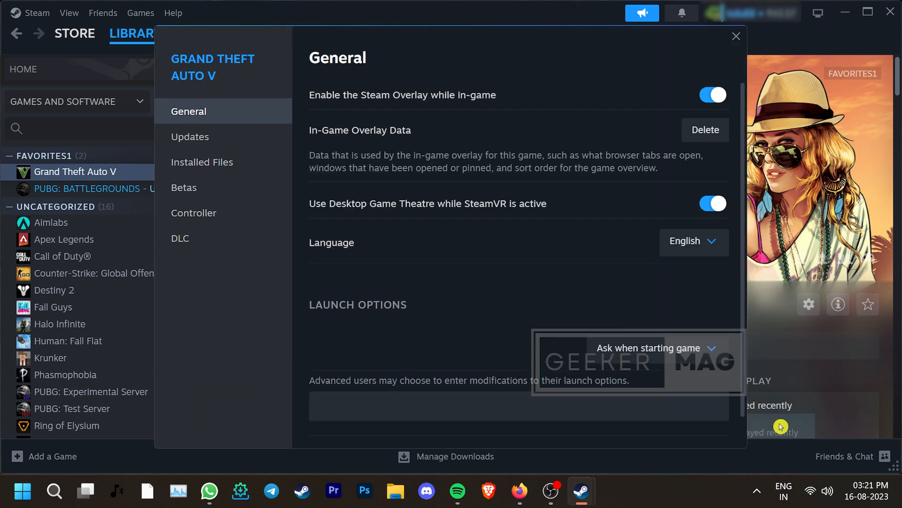
pyautogui.click(202, 162)
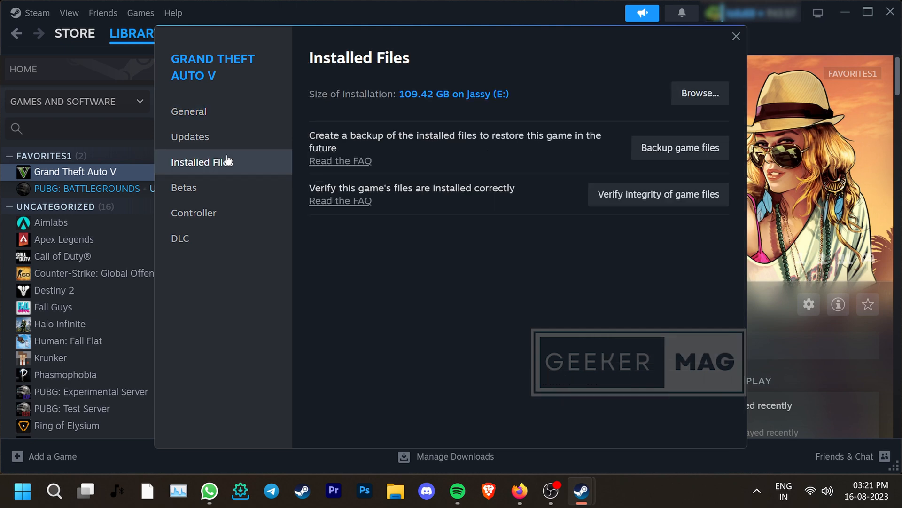
pyautogui.moveTo(658, 194)
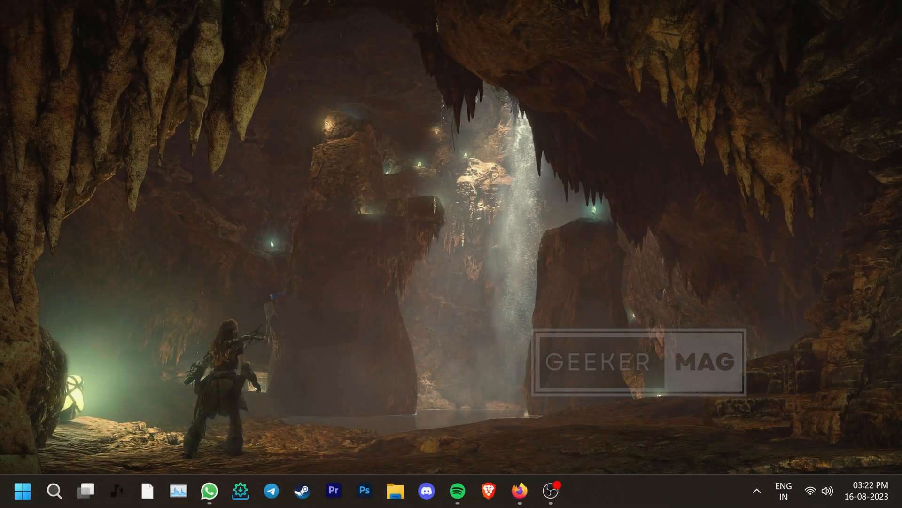
# Run Network reset under Network & internet, confirming Reset now with Yes
pyautogui.click(581, 491)
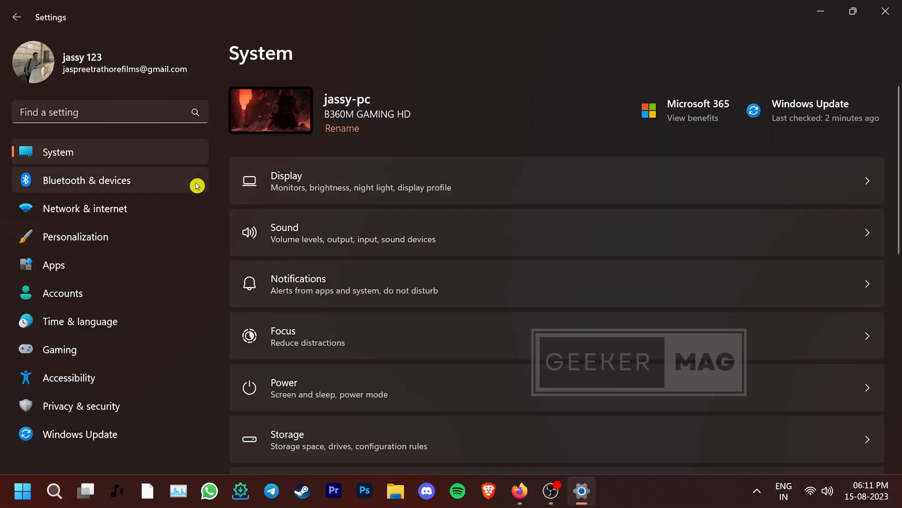
pyautogui.click(85, 208)
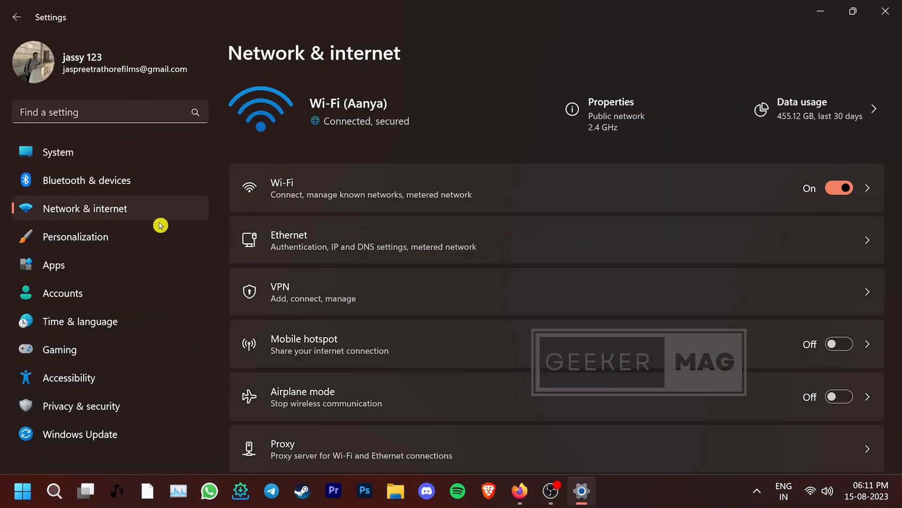
pyautogui.scroll(-3)
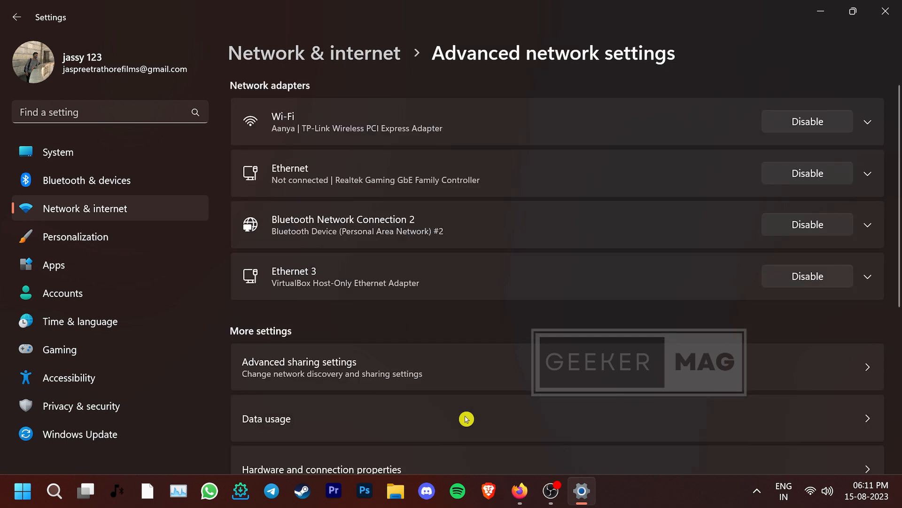
pyautogui.scroll(-3)
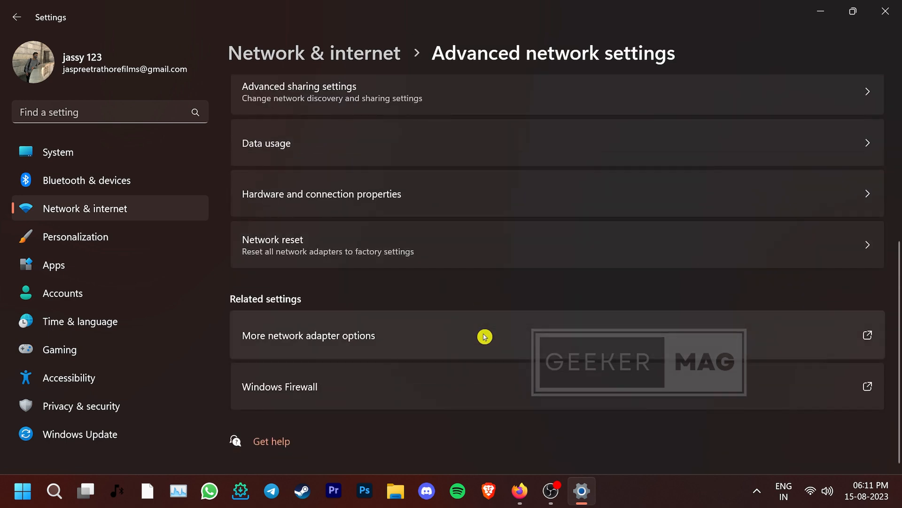
pyautogui.moveTo(472, 255)
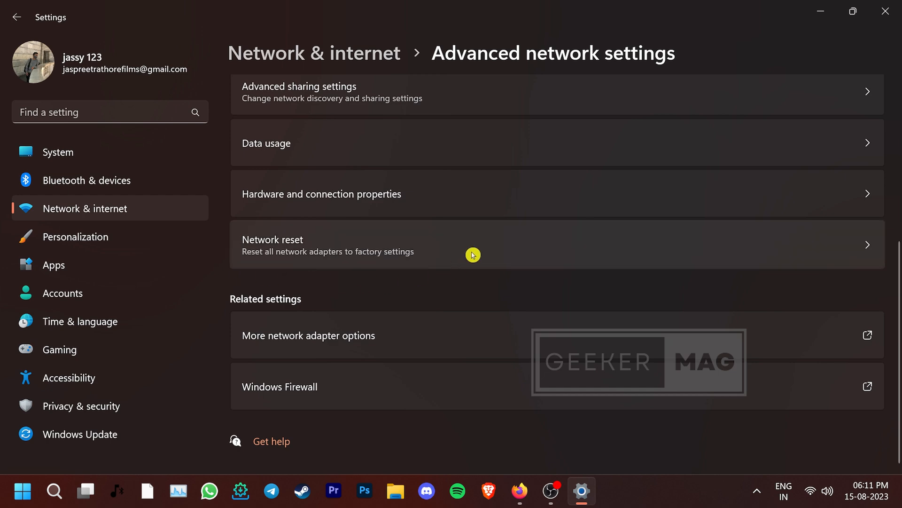
pyautogui.click(472, 244)
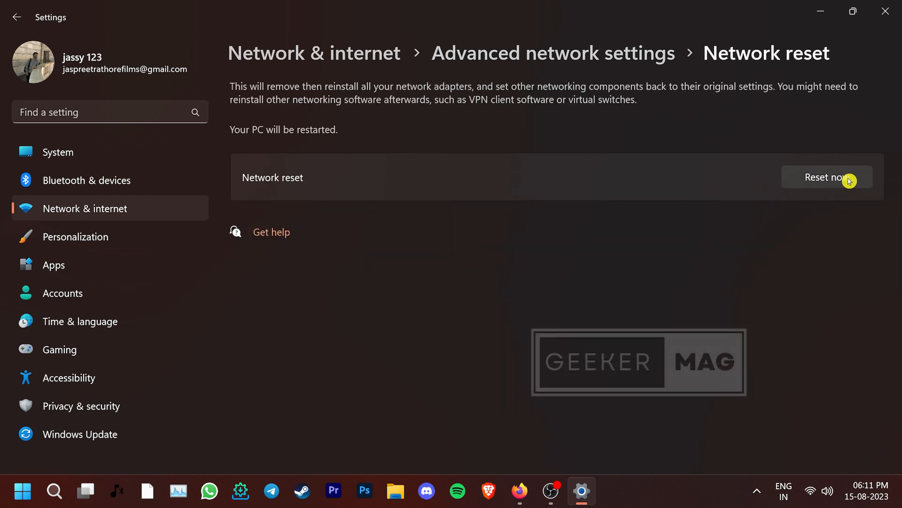
pyautogui.click(826, 177)
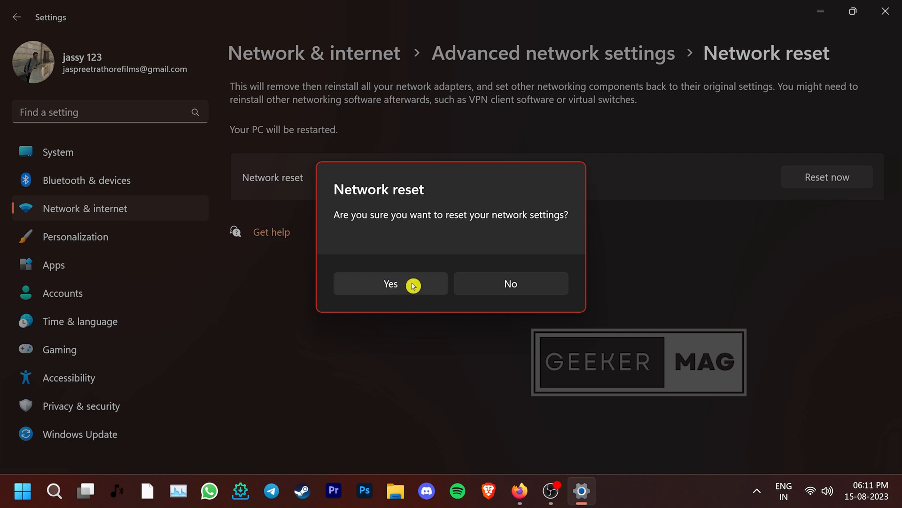
pyautogui.click(390, 283)
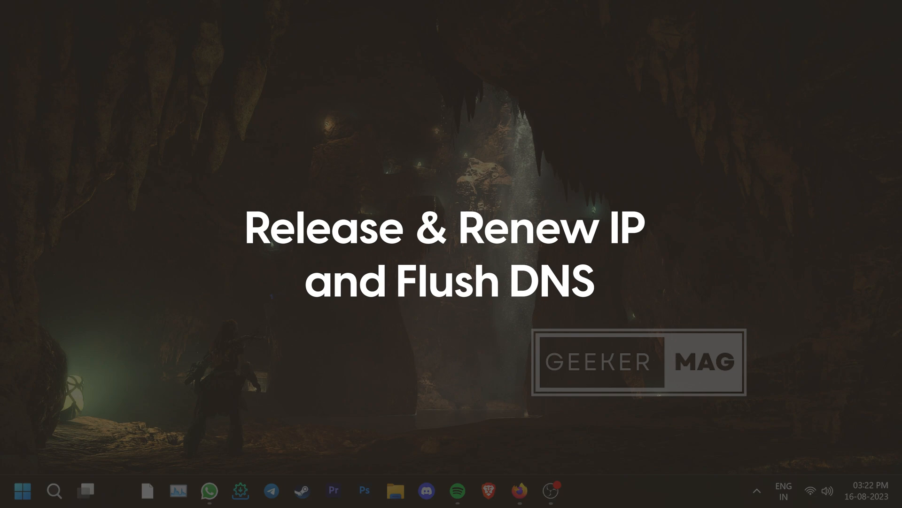
# Search cmd from Start and run Command Prompt as administrator
pyautogui.click(22, 490)
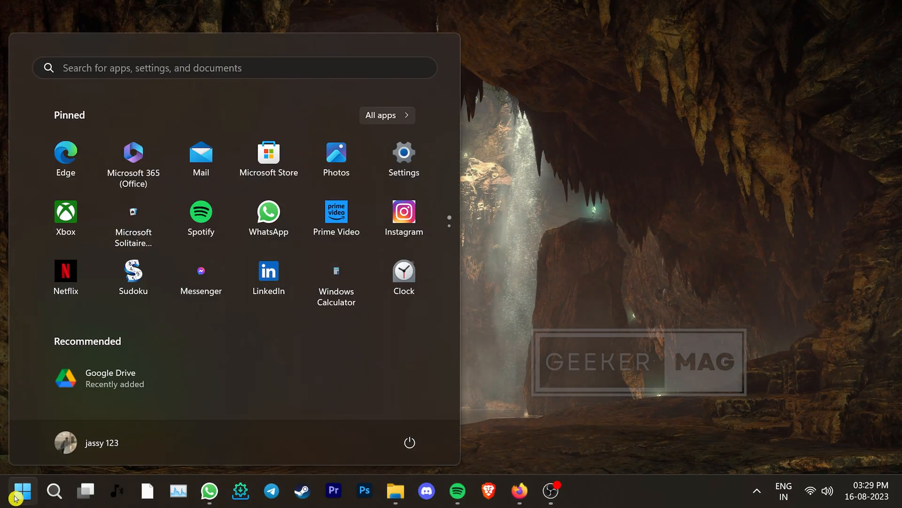
pyautogui.write('cmd')
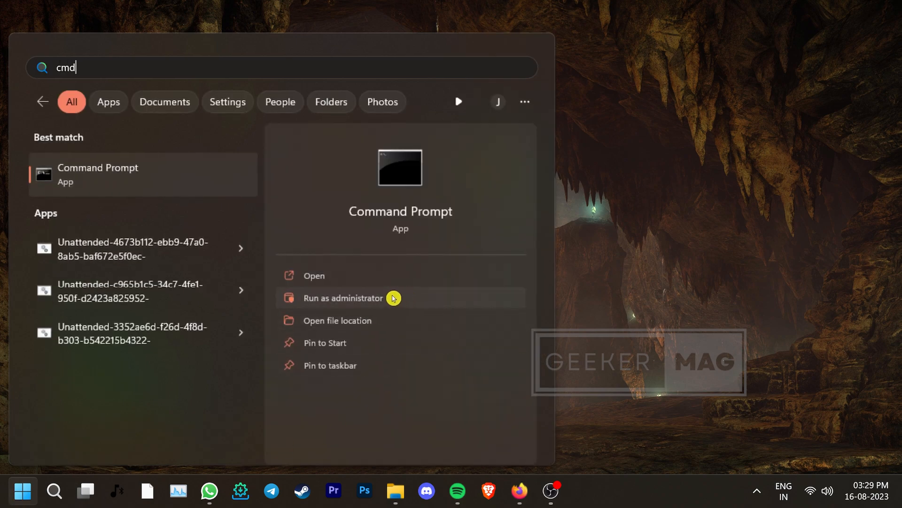
pyautogui.click(343, 297)
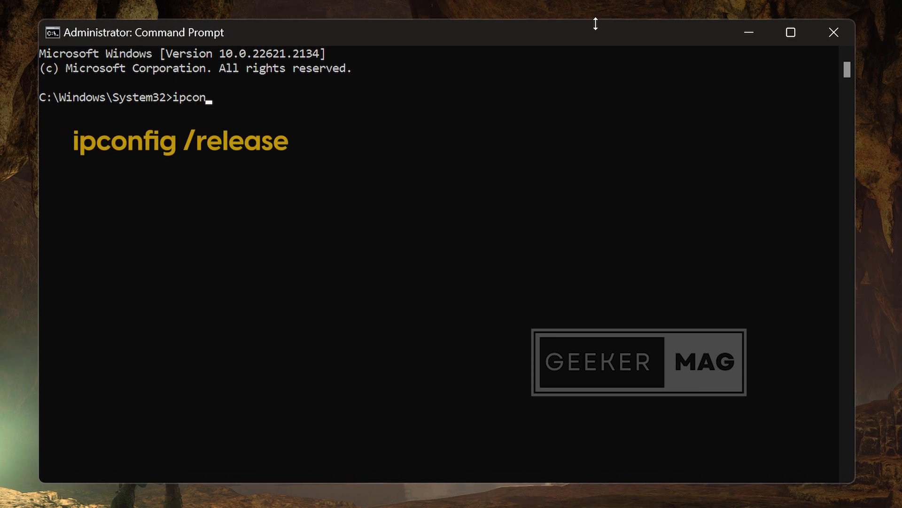
# Run ipconfig /release and ipconfig /renew, then enter ipconfig /flushdns
pyautogui.write('fig /')
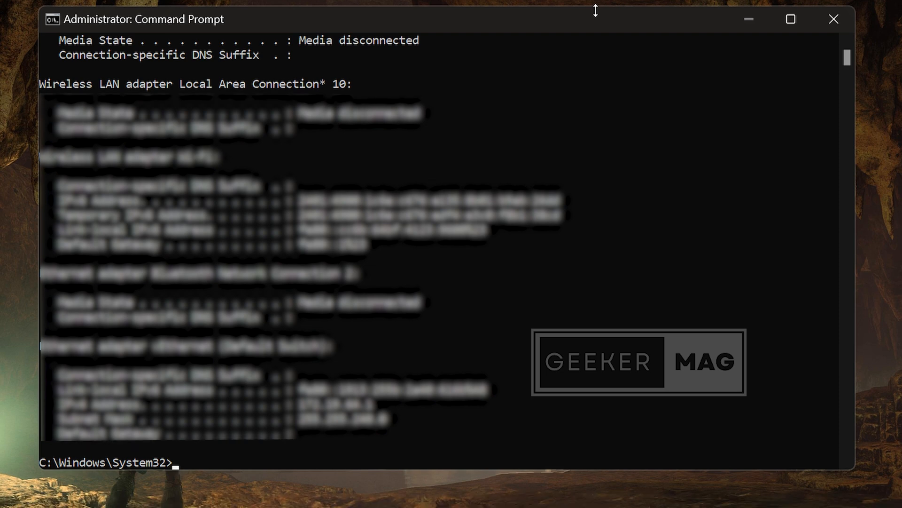
pyautogui.write('ip')
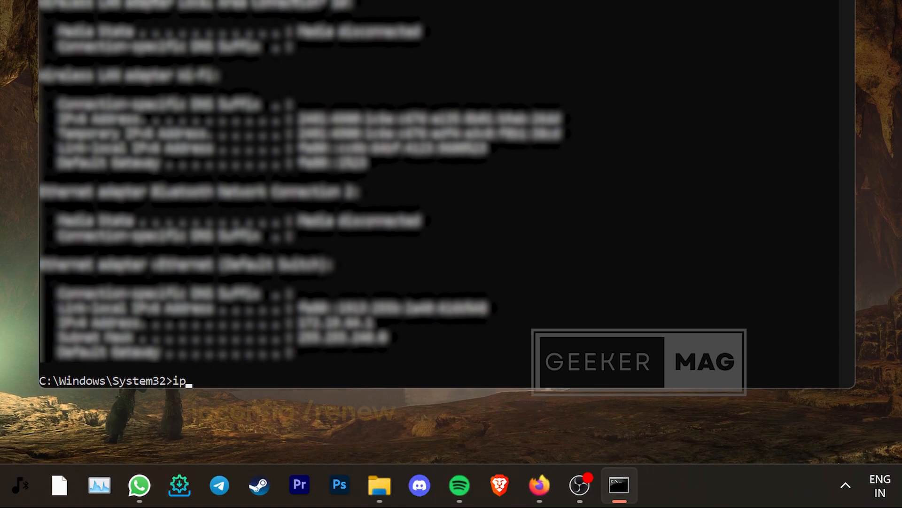
pyautogui.write('config')
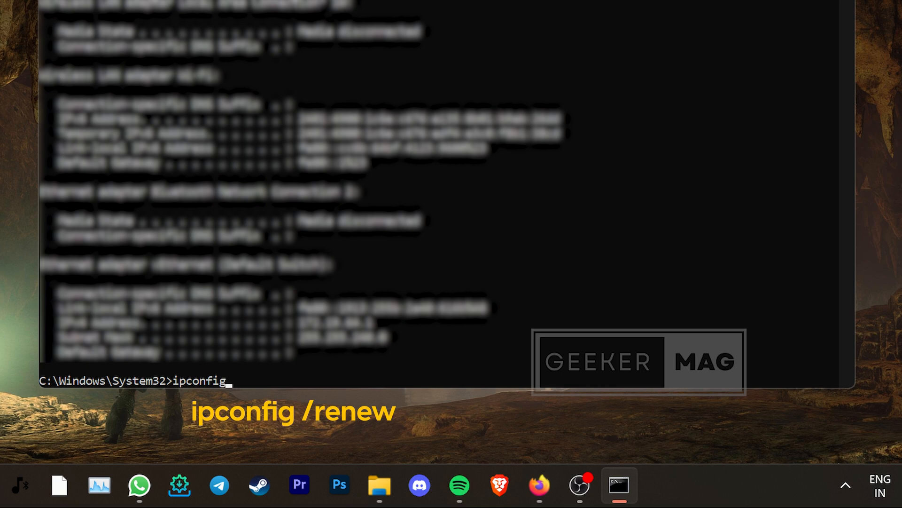
pyautogui.write('/renew')
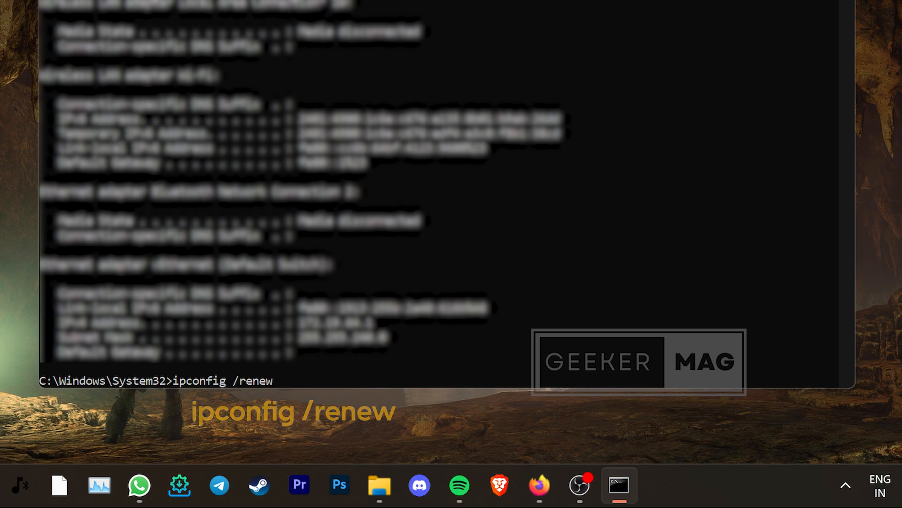
pyautogui.press('enter')
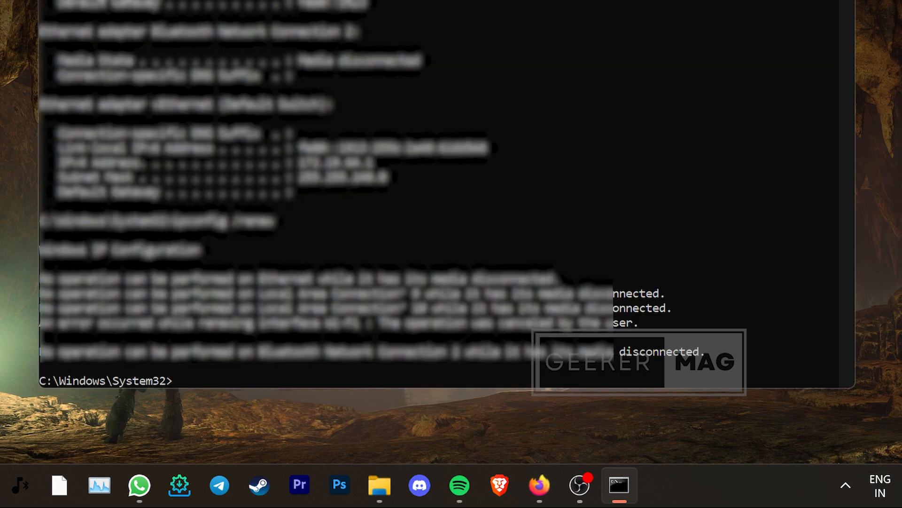
pyautogui.write('ipconfig')
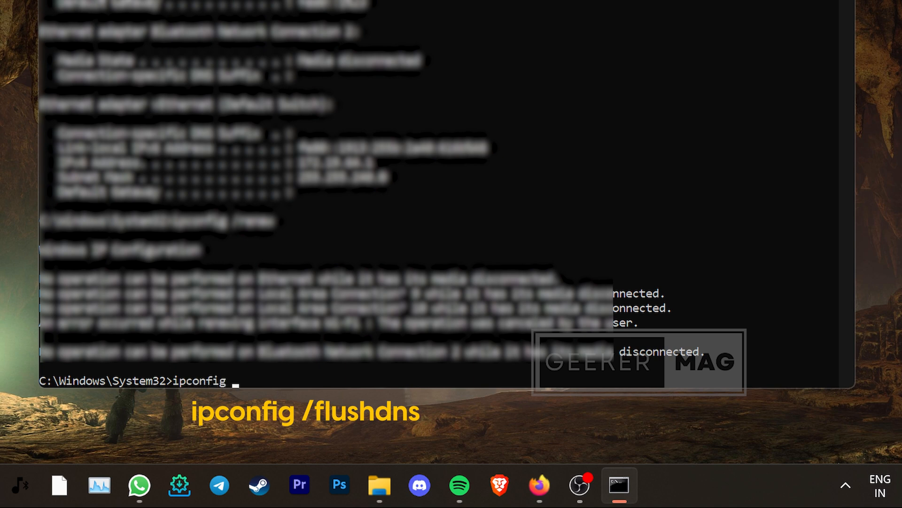
pyautogui.write('/flushdns')
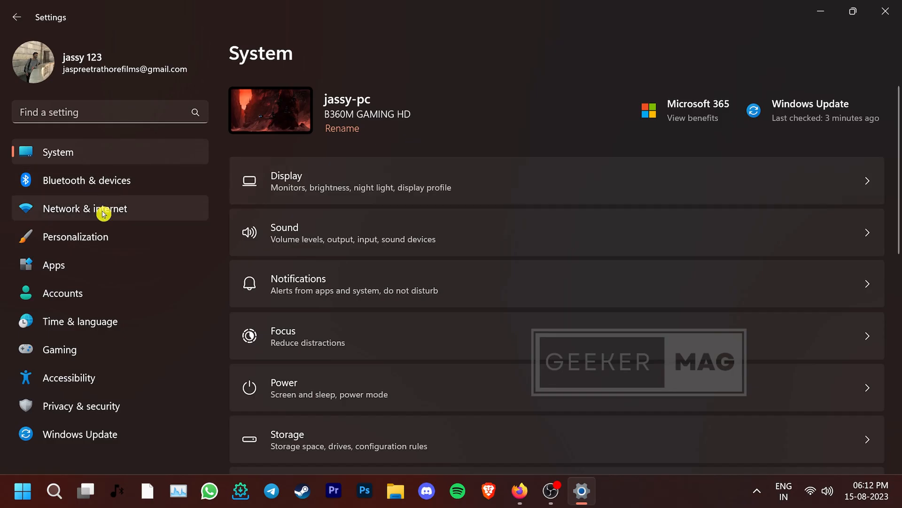
# Disable the Wi-Fi adapter in Advanced network settings, then enable it again
pyautogui.click(85, 208)
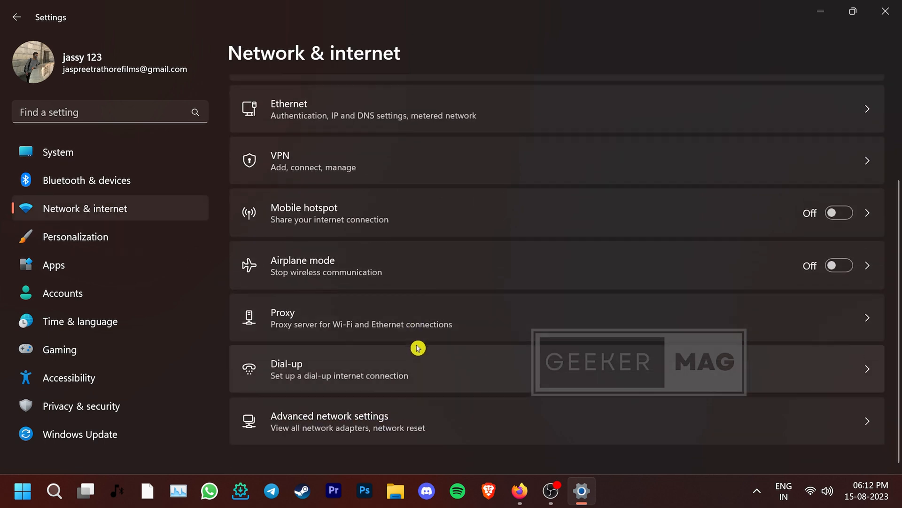
pyautogui.moveTo(467, 419)
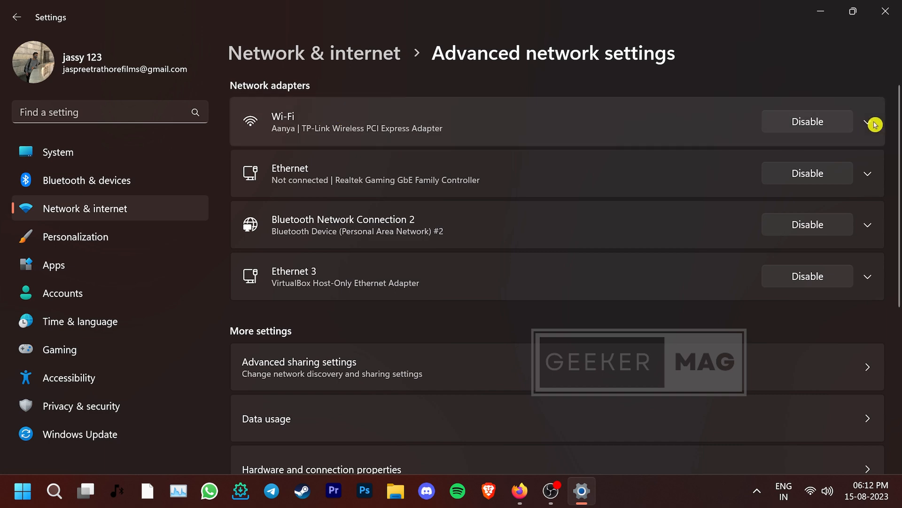
pyautogui.click(806, 121)
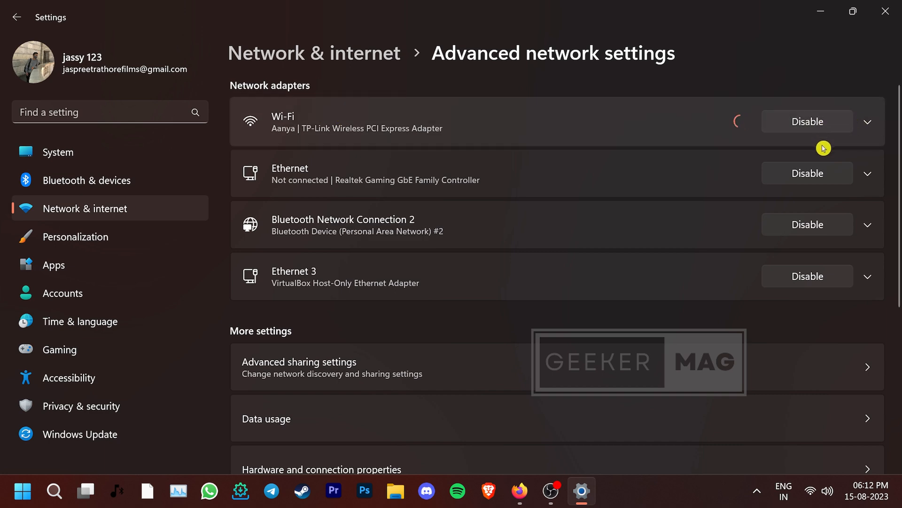
pyautogui.click(807, 122)
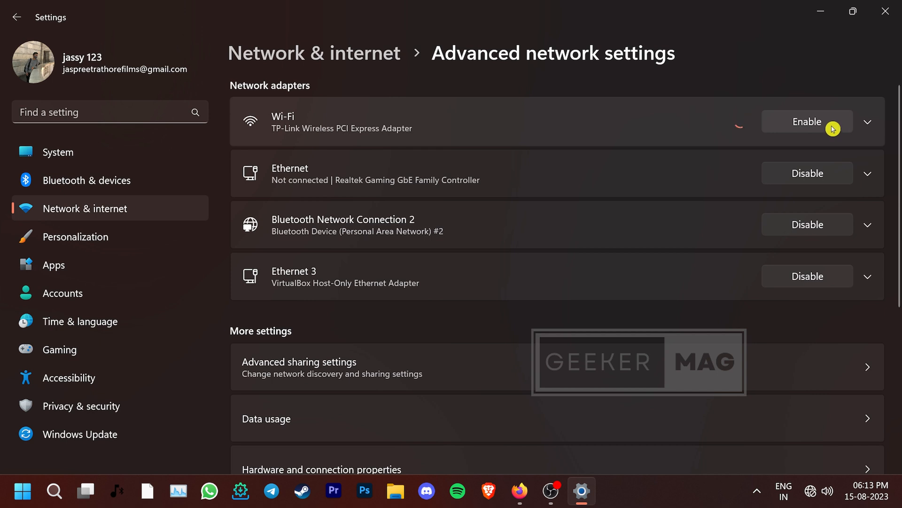
pyautogui.click(807, 122)
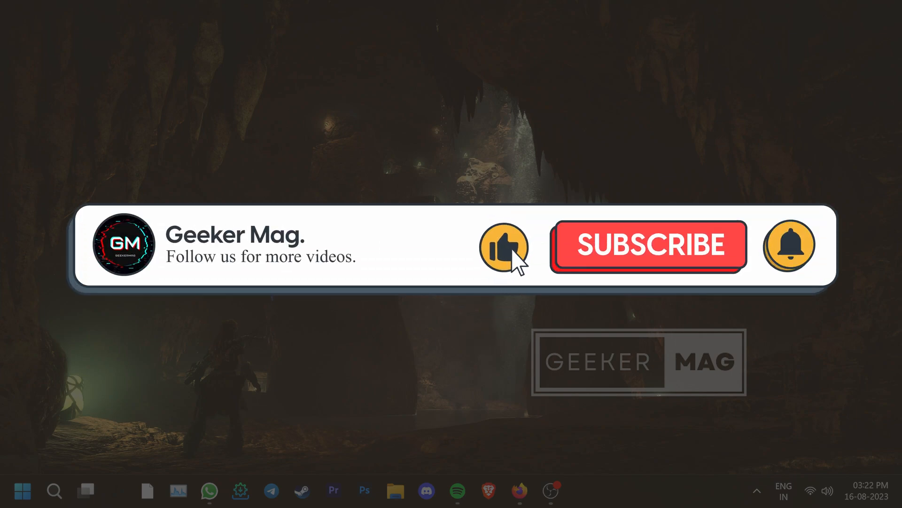
pyautogui.click(646, 244)
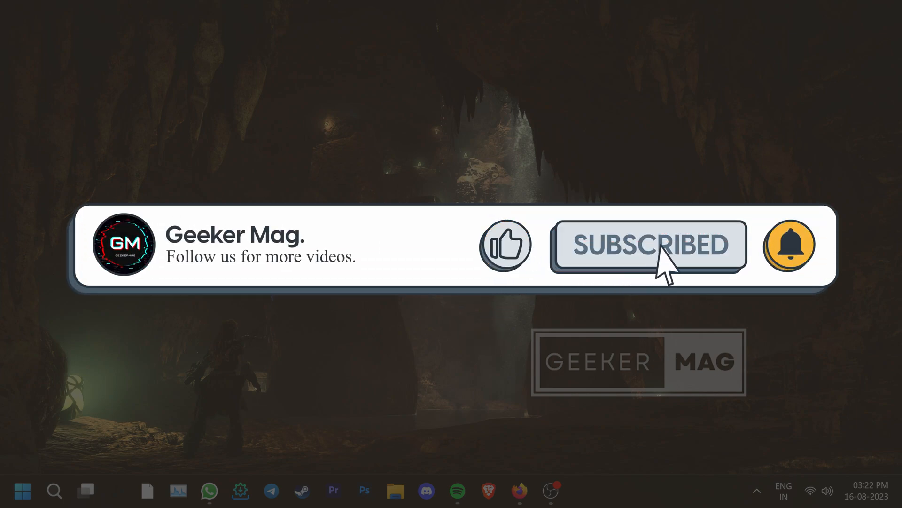